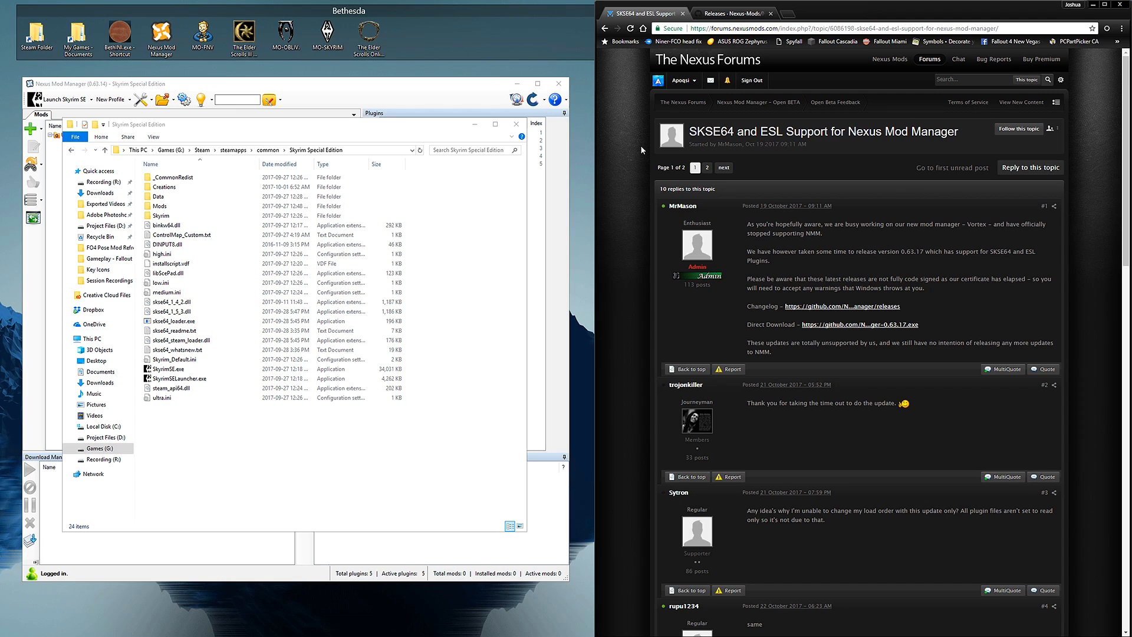
mouse_move(633, 173)
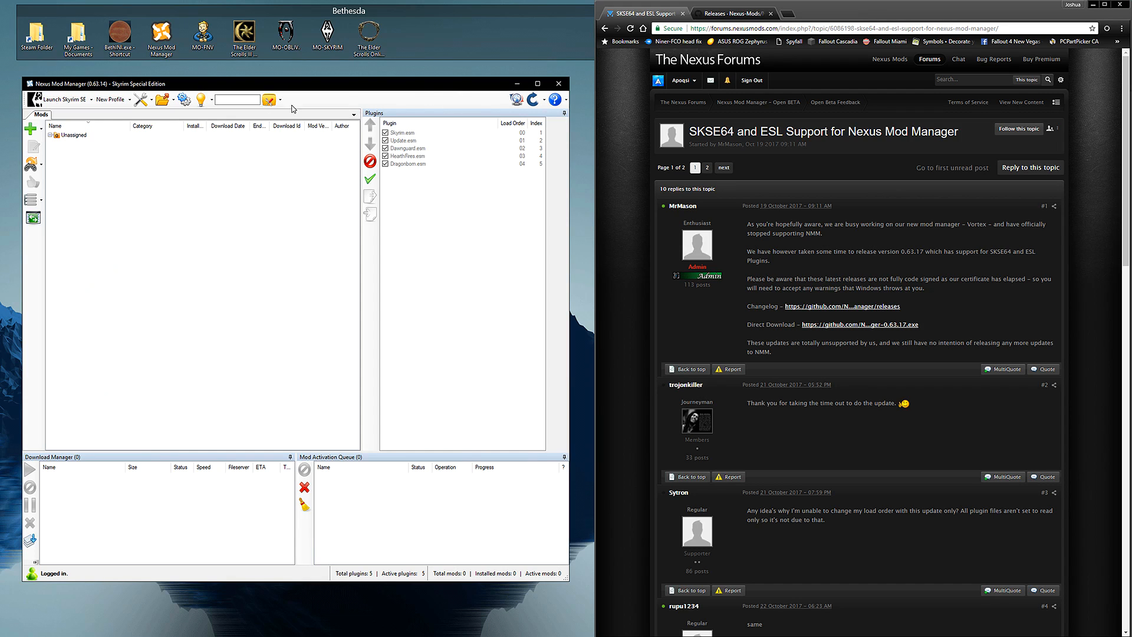
mouse_move(136, 96)
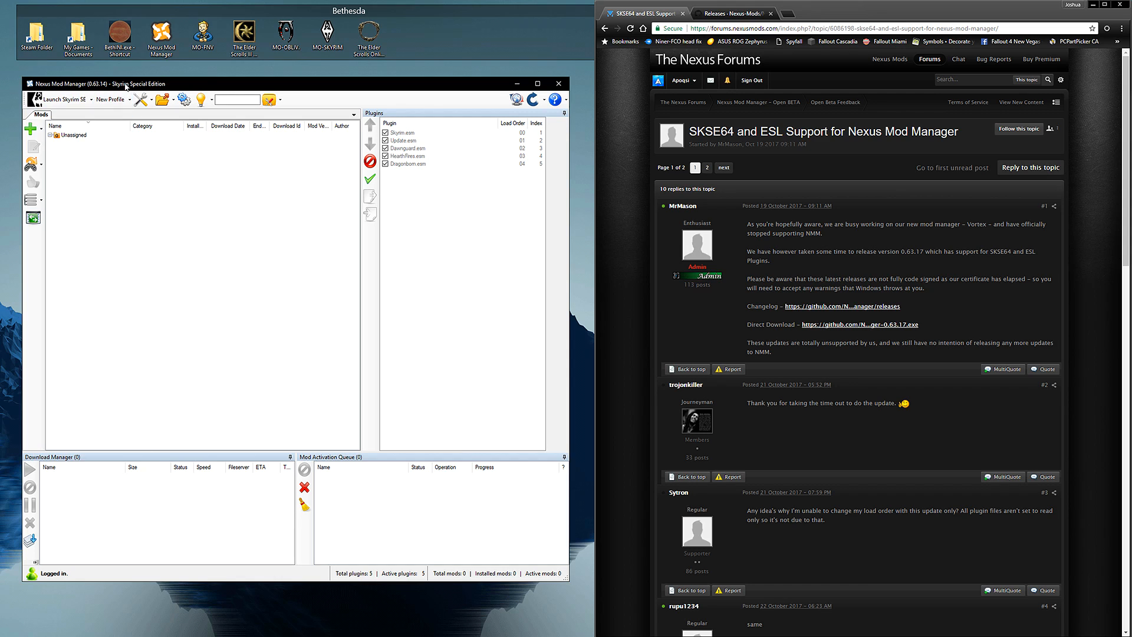
click(47, 99)
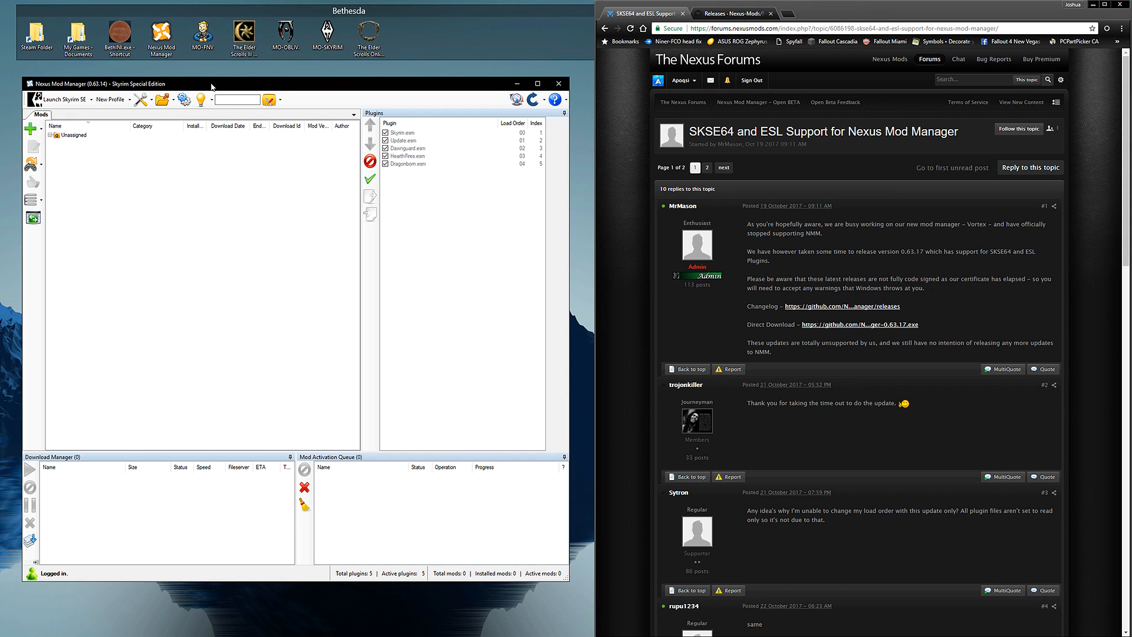
mouse_move(256, 275)
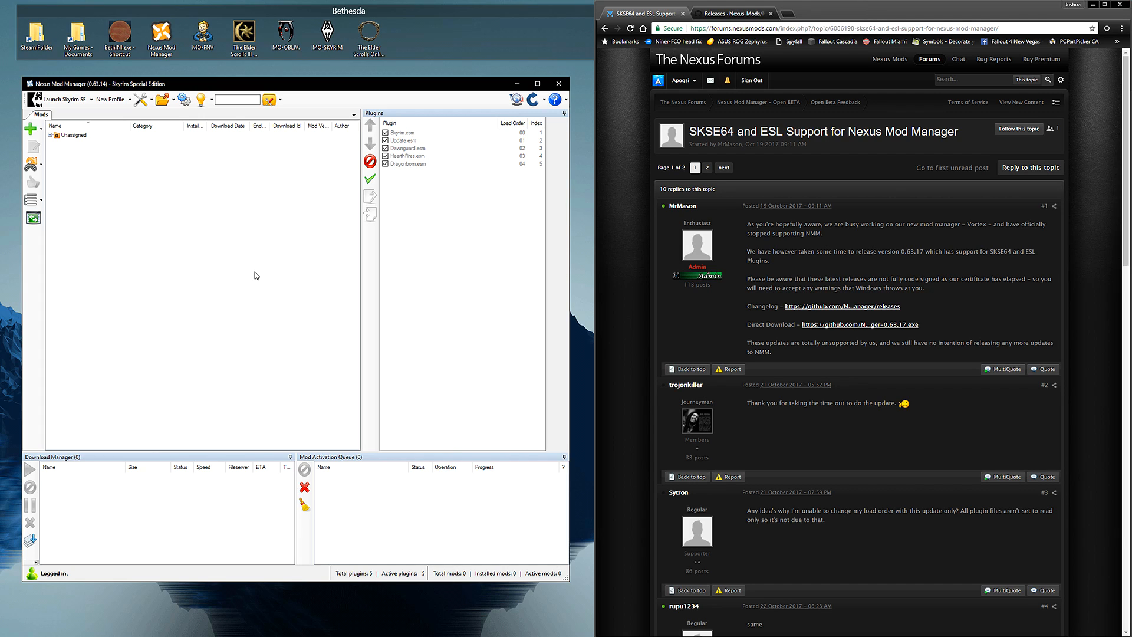
mouse_move(231, 275)
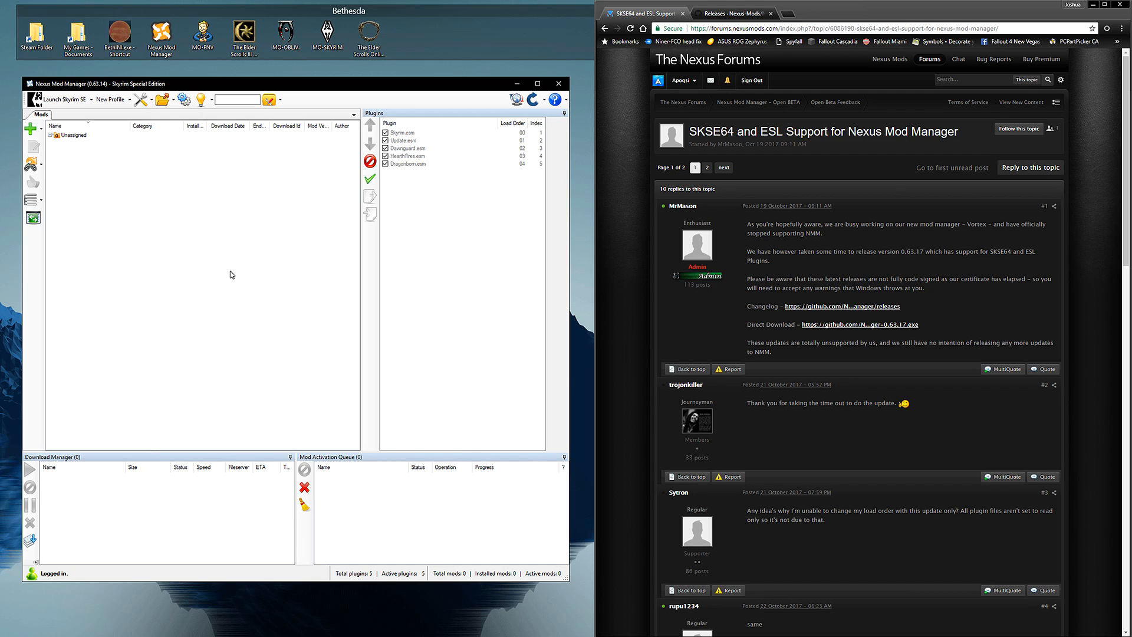
mouse_move(235, 269)
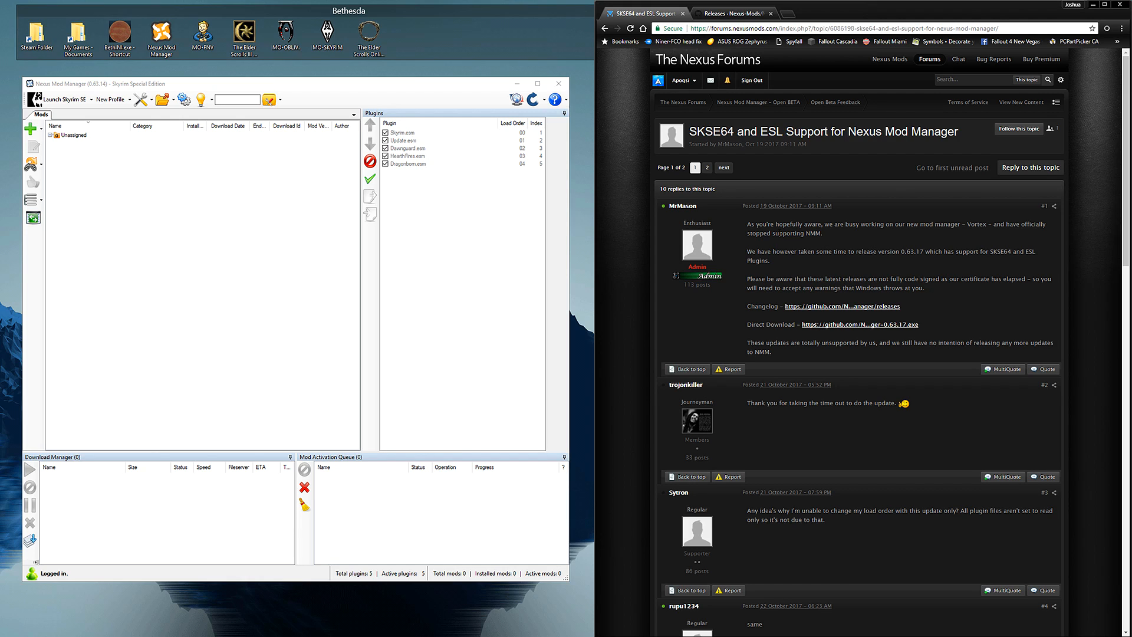
mouse_move(791, 263)
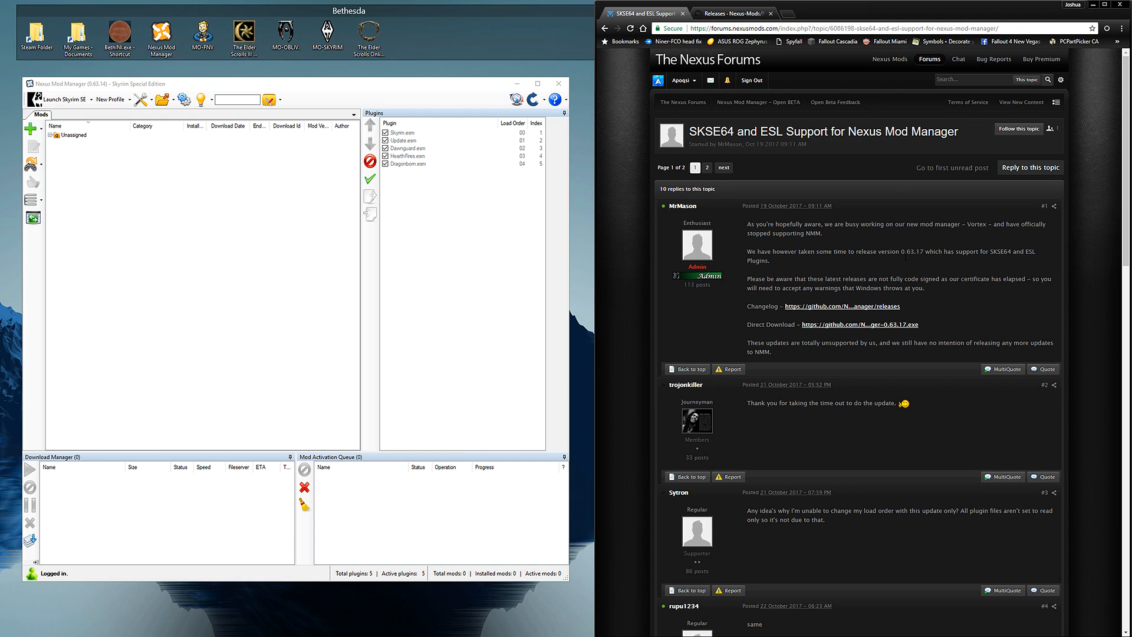
mouse_move(938, 262)
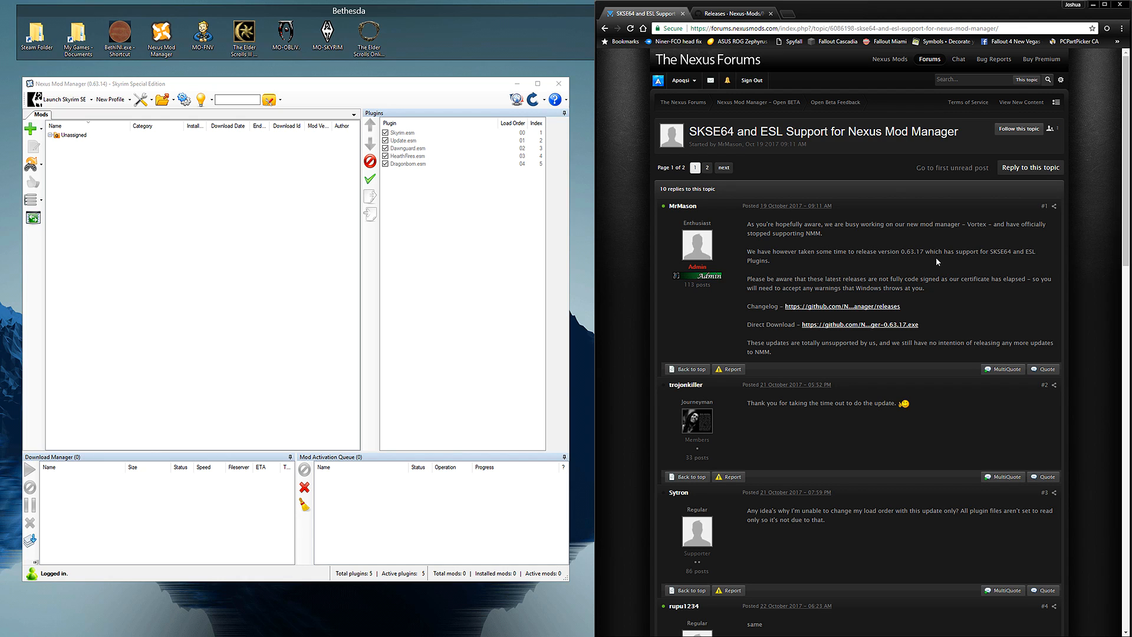
mouse_move(953, 268)
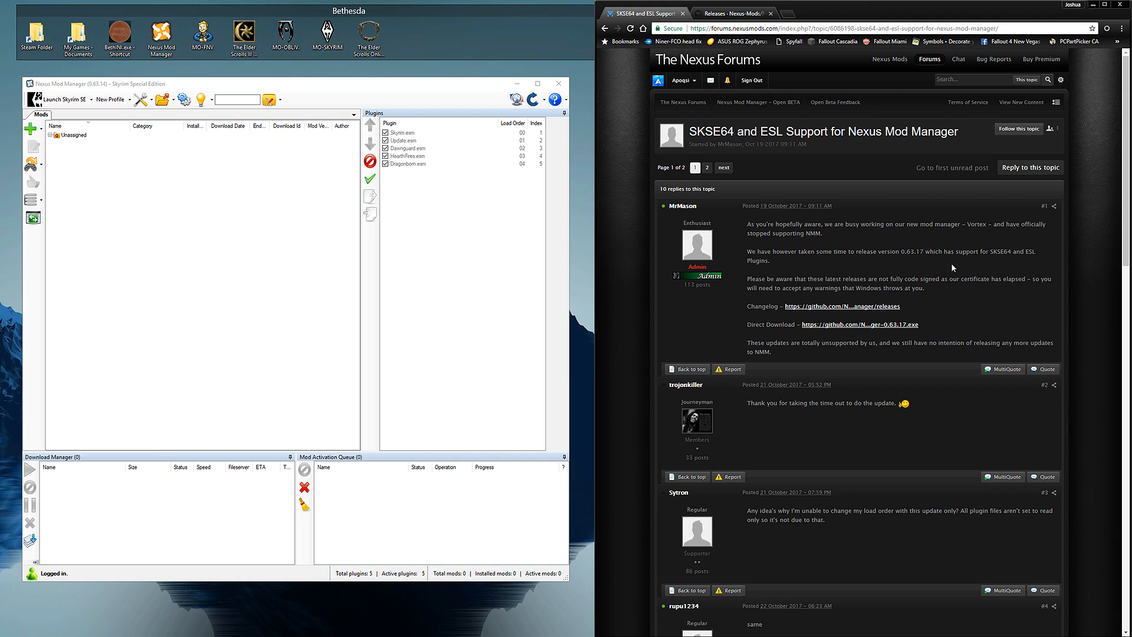
mouse_move(842, 272)
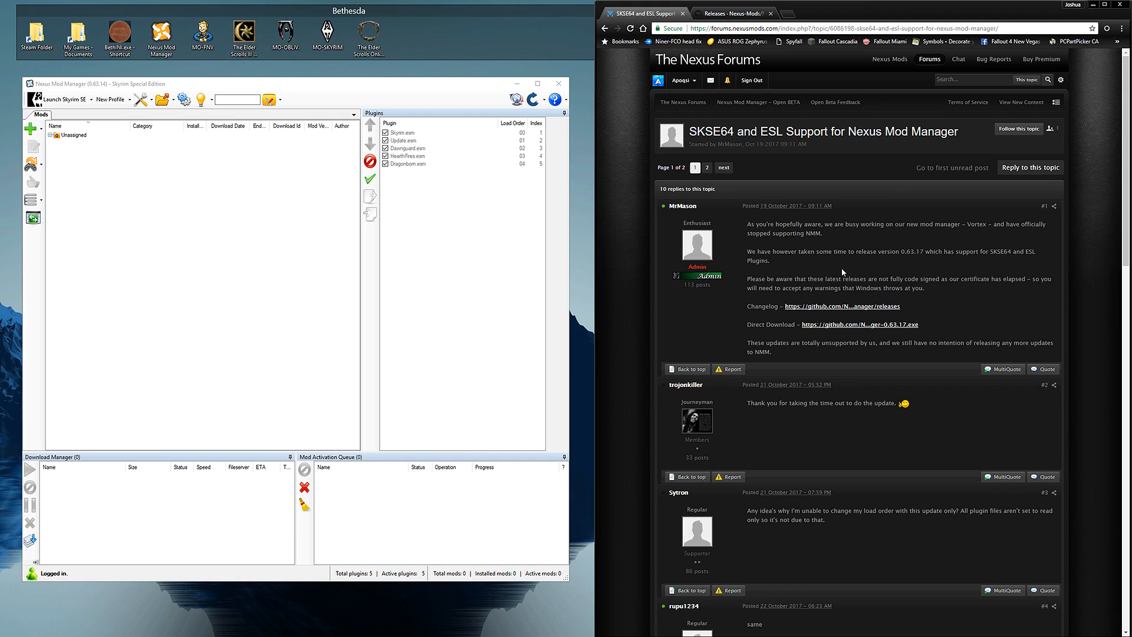
mouse_move(930, 269)
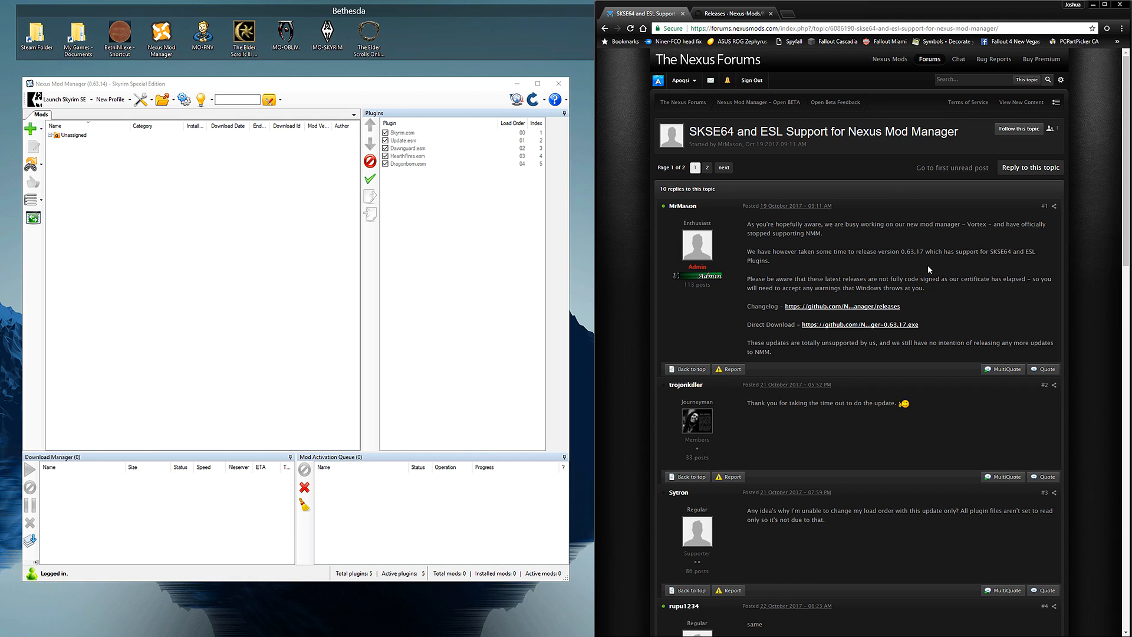
mouse_move(859, 268)
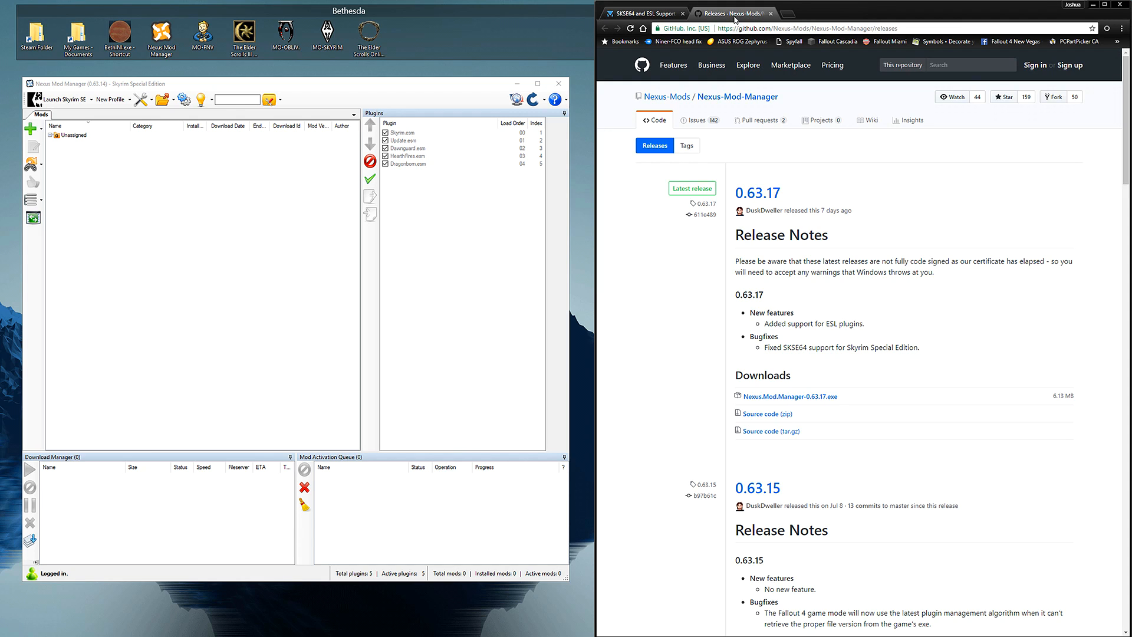
- Download Nexus.Mod.Manager-0.63.17.exe from the release's Downloads list
scroll(down, 3)
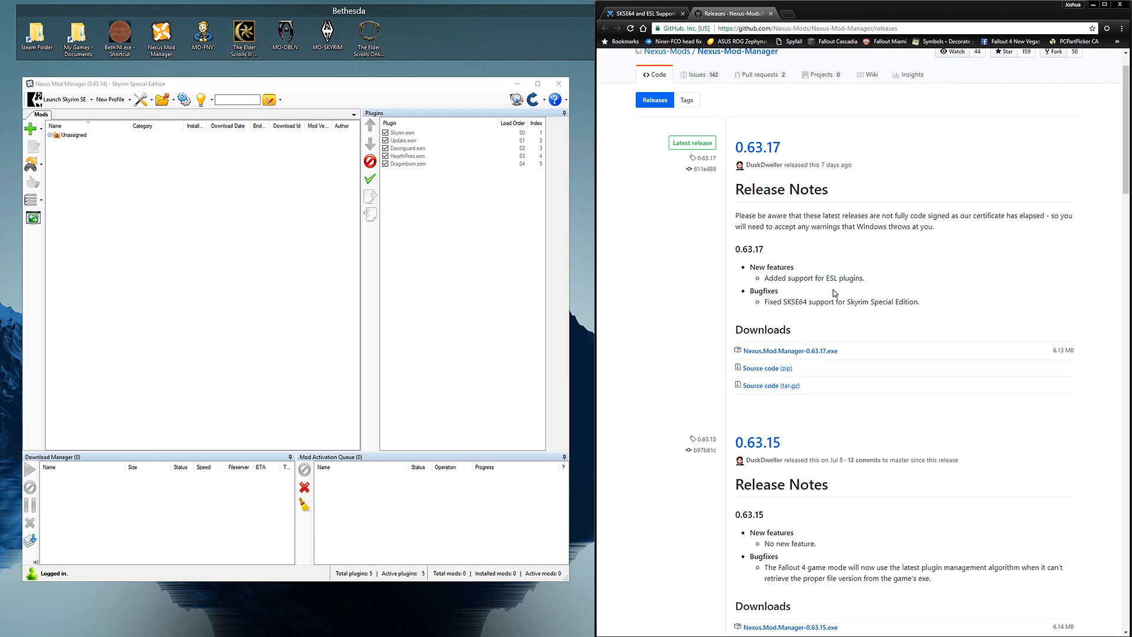
mouse_move(789, 350)
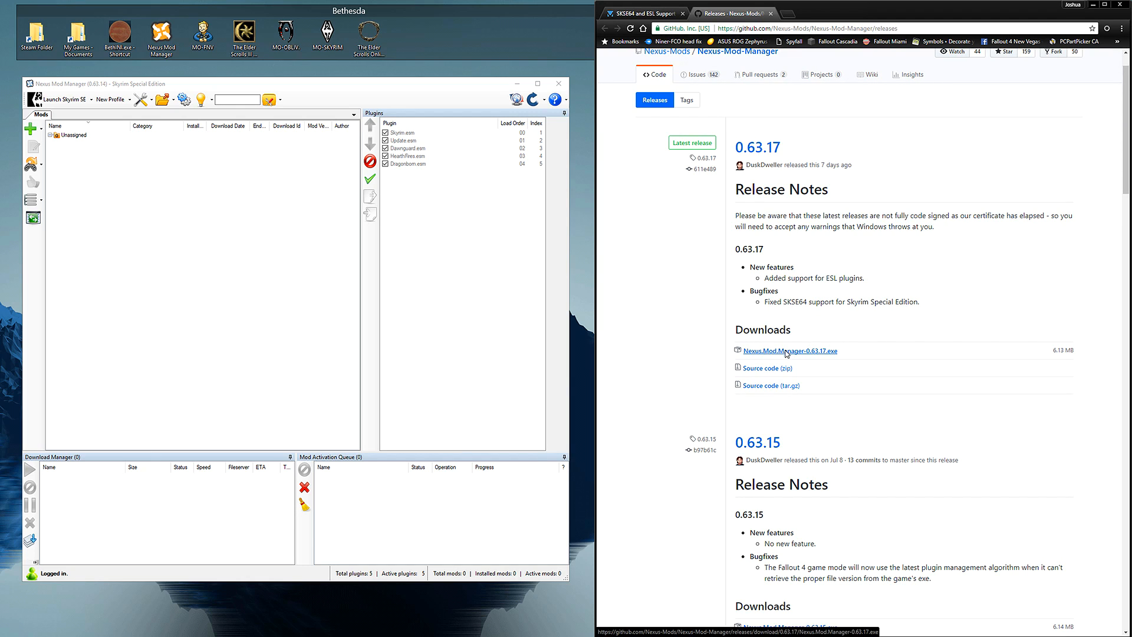
click(789, 350)
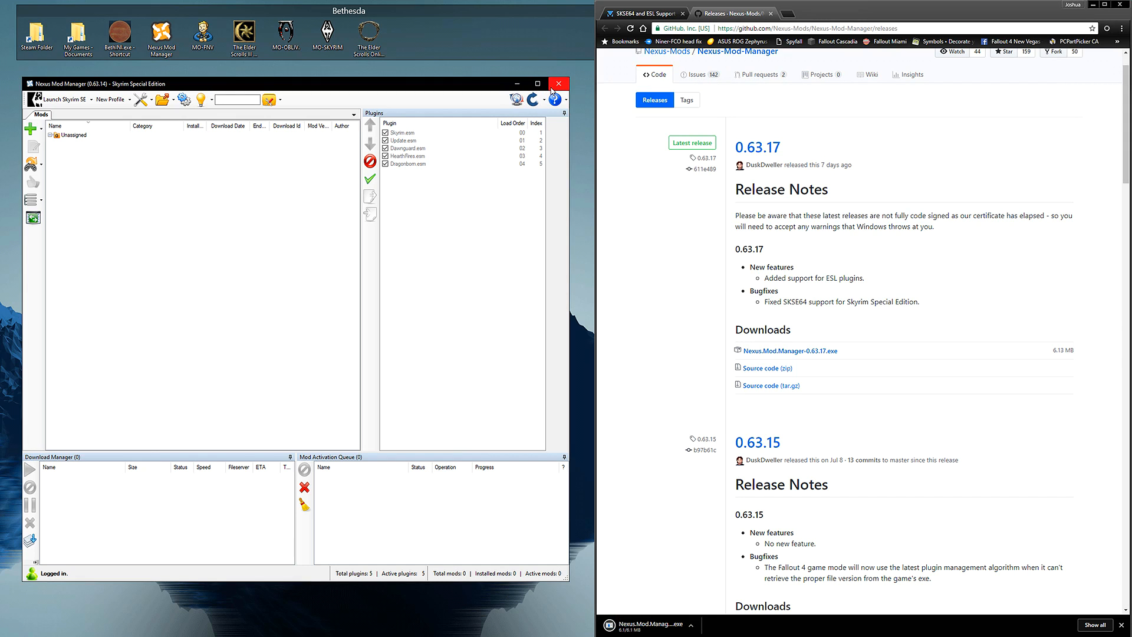
- Close the old manager and proceed through setup with the desktop shortcut task unchecked
click(558, 83)
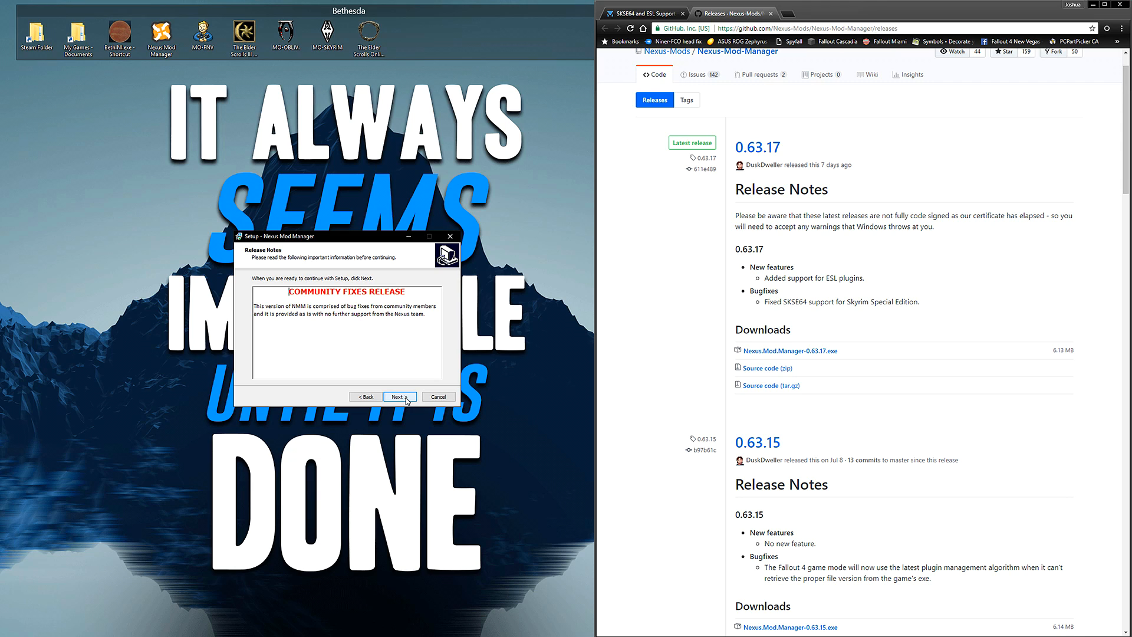
click(400, 396)
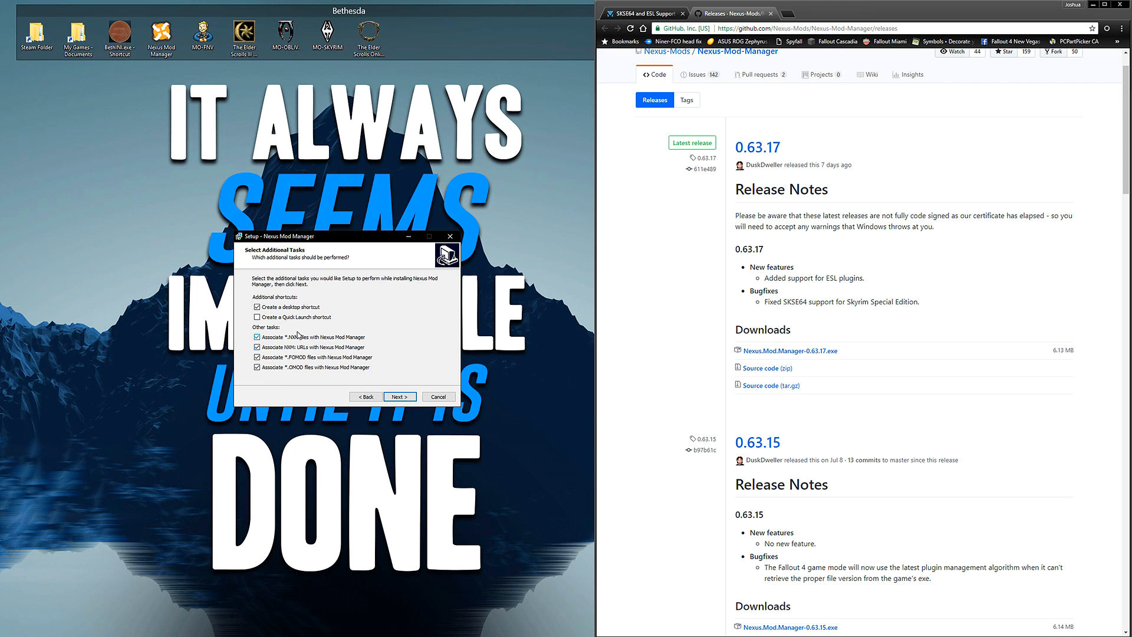
click(259, 307)
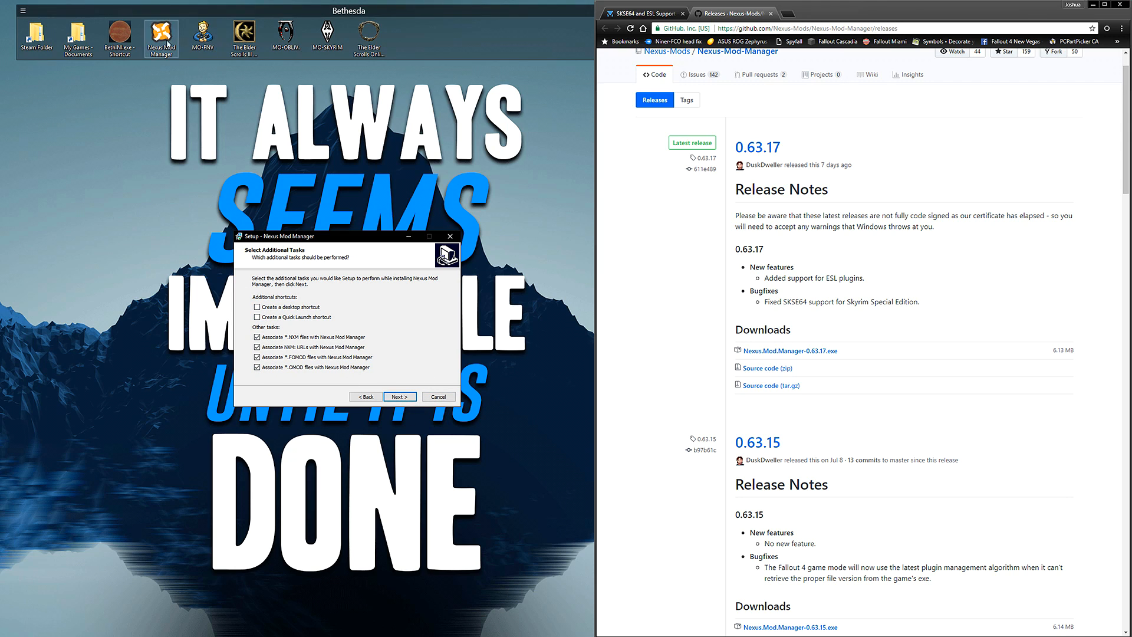
click(400, 396)
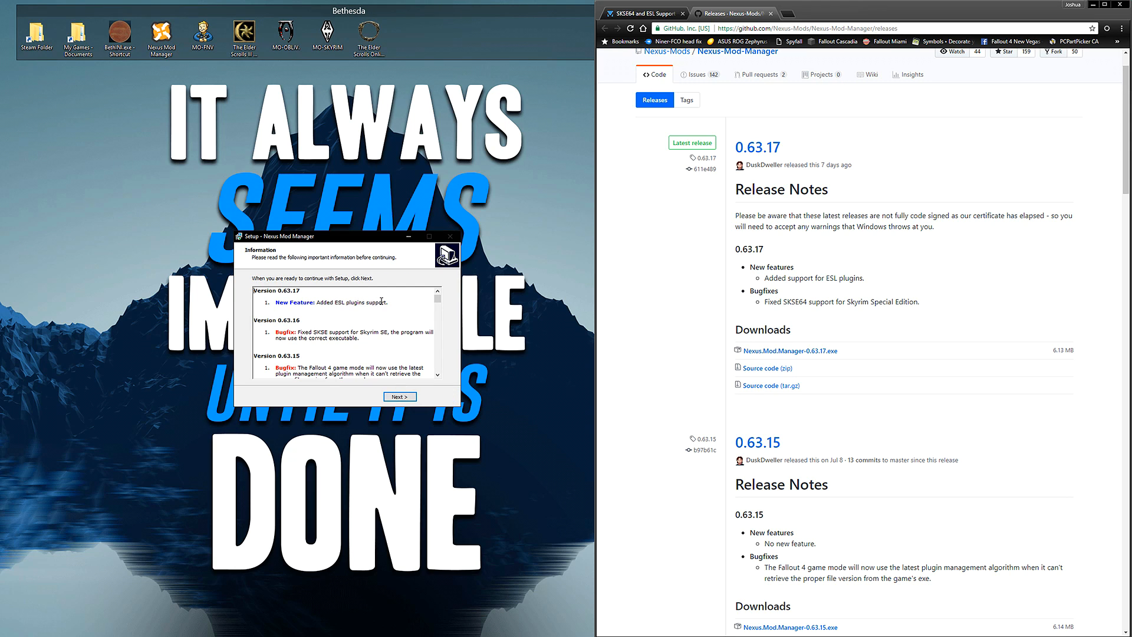
mouse_move(308, 338)
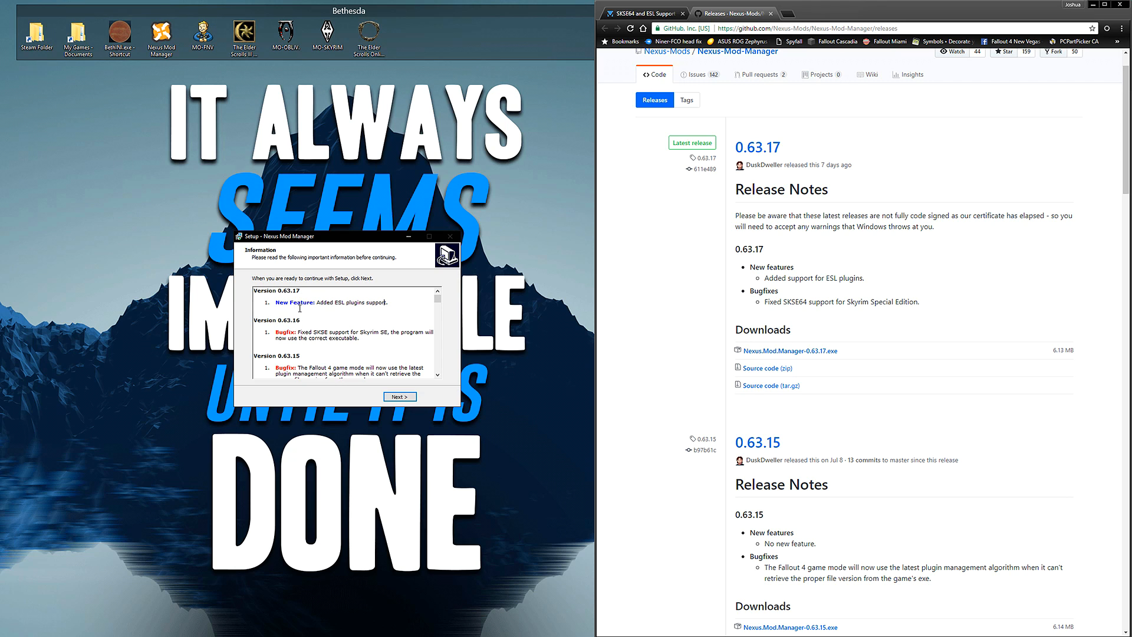
mouse_move(325, 301)
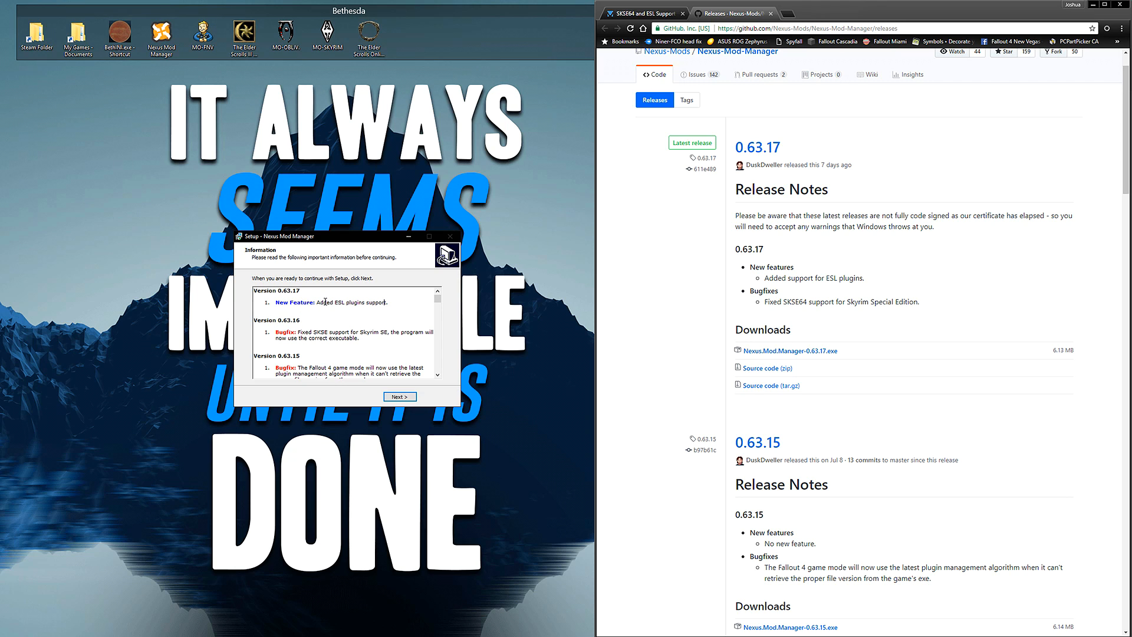
- Complete the 0.63.17 installation and launch Nexus Mod Manager
click(399, 397)
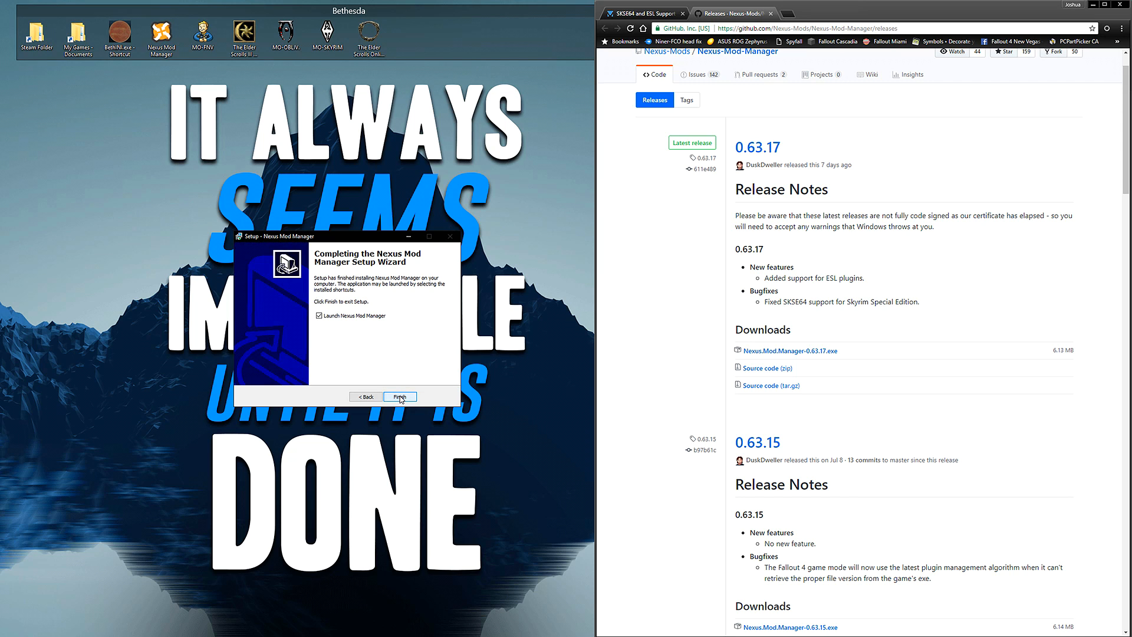
click(399, 397)
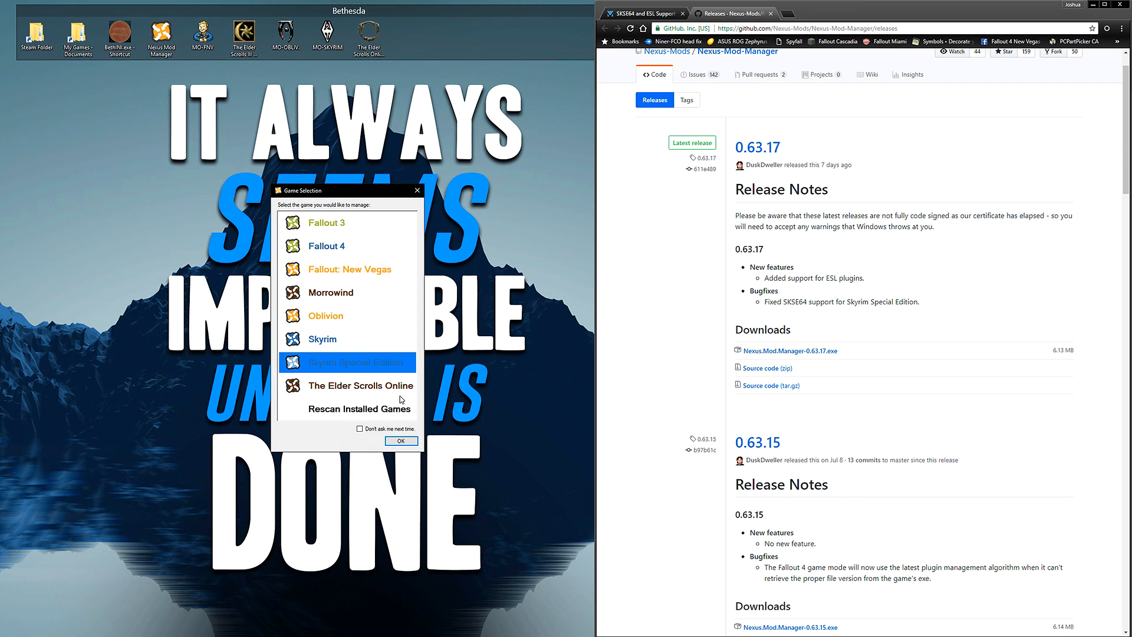
click(400, 440)
text(getskseversion)
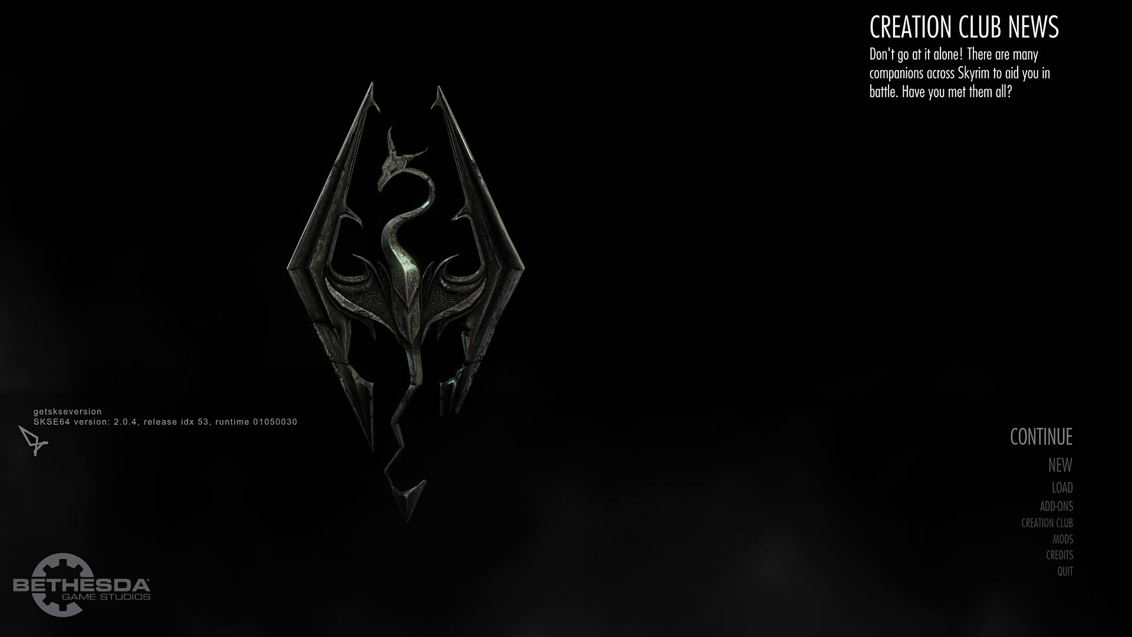
mouse_move(149, 452)
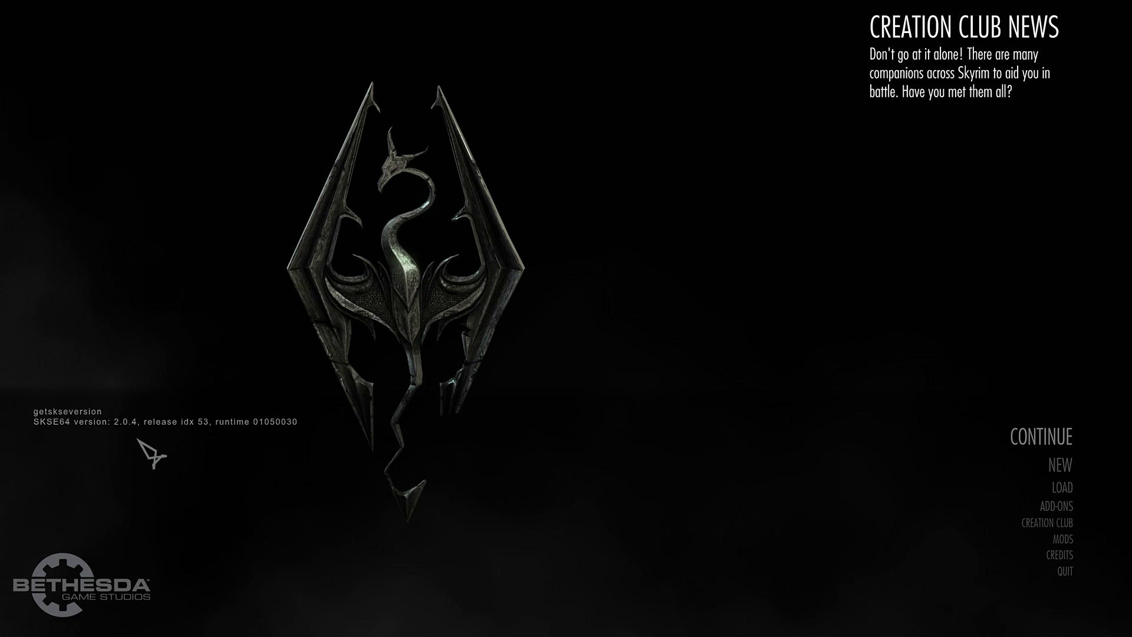
- Quit Skyrim Special Edition from the main menu and confirm the exit to desktop
click(1064, 570)
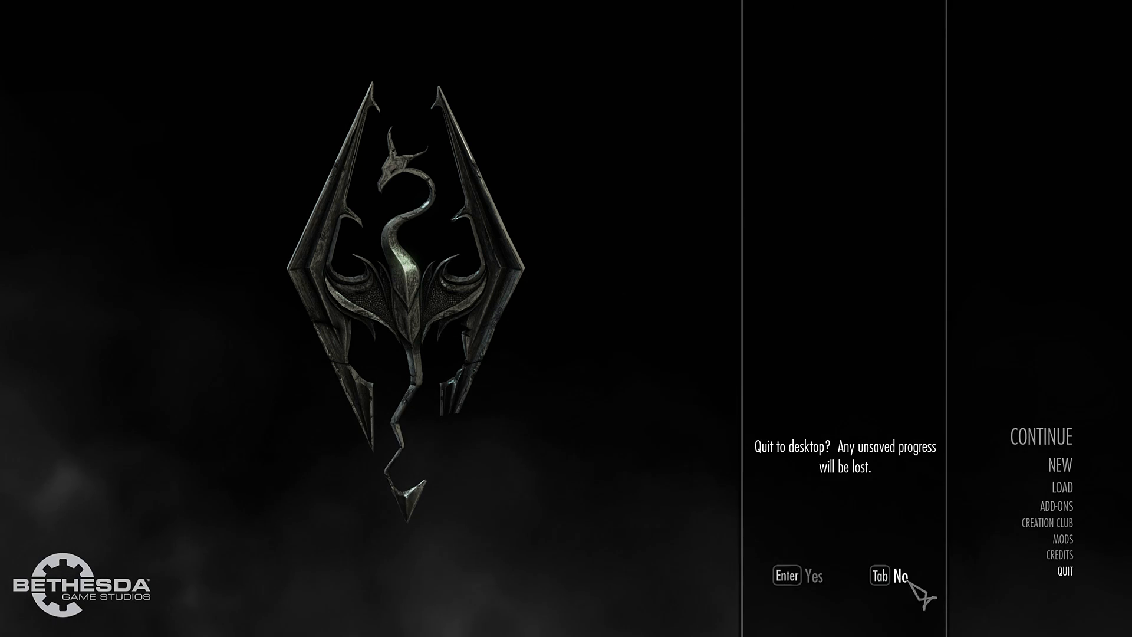
key(Enter)
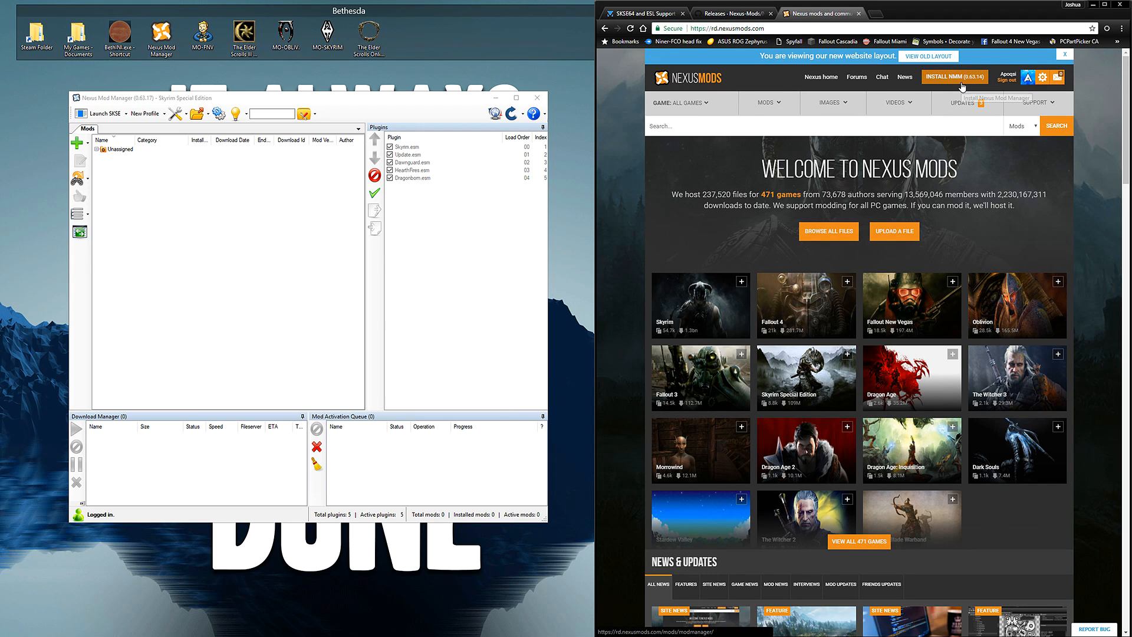
- Follow the INSTALL NMM header link to the Nexus Mod Manager open beta page
click(953, 77)
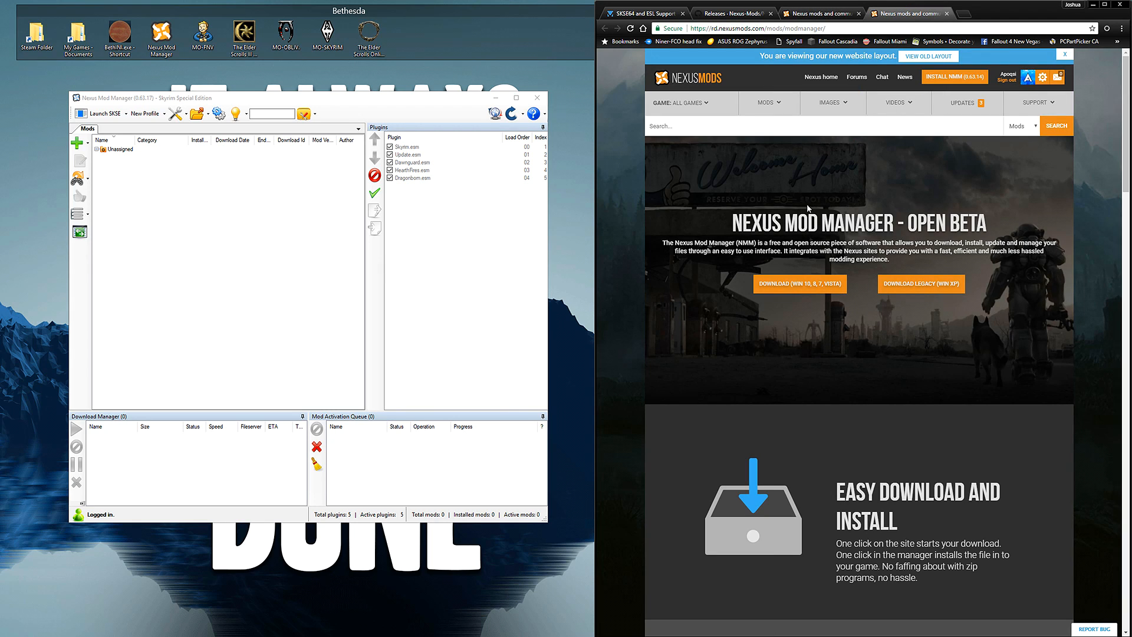
mouse_move(809, 214)
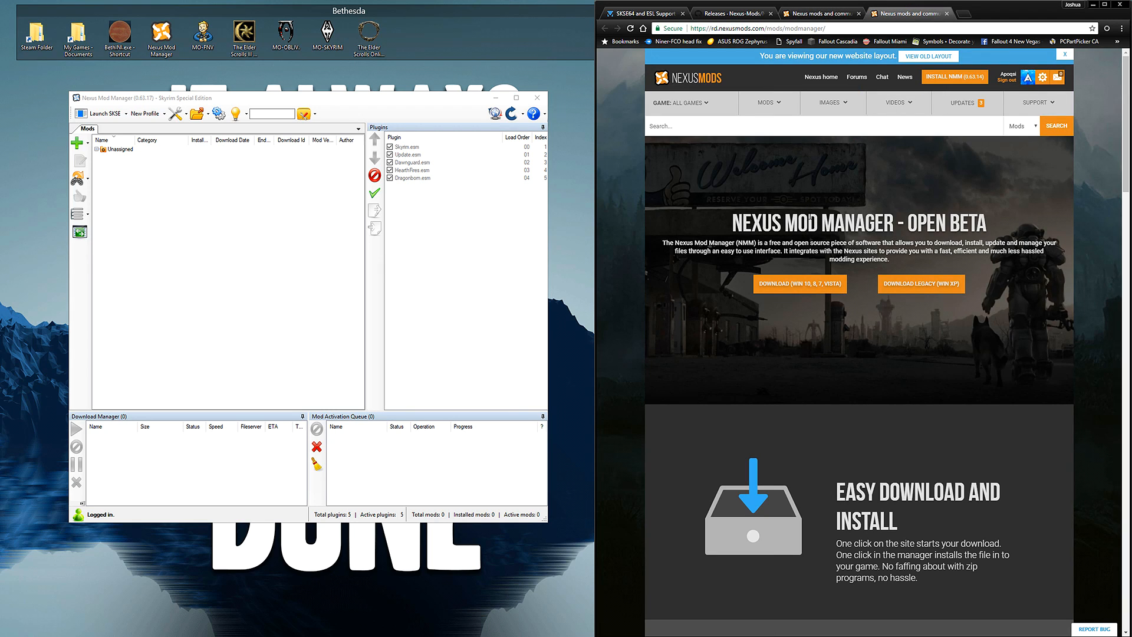